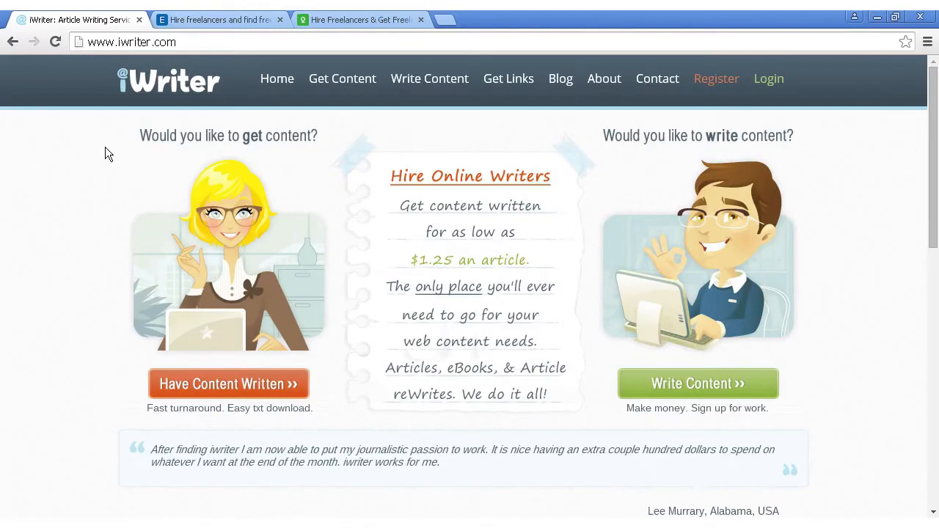
{"action": "mouse_move", "coordinate": [120, 46]}
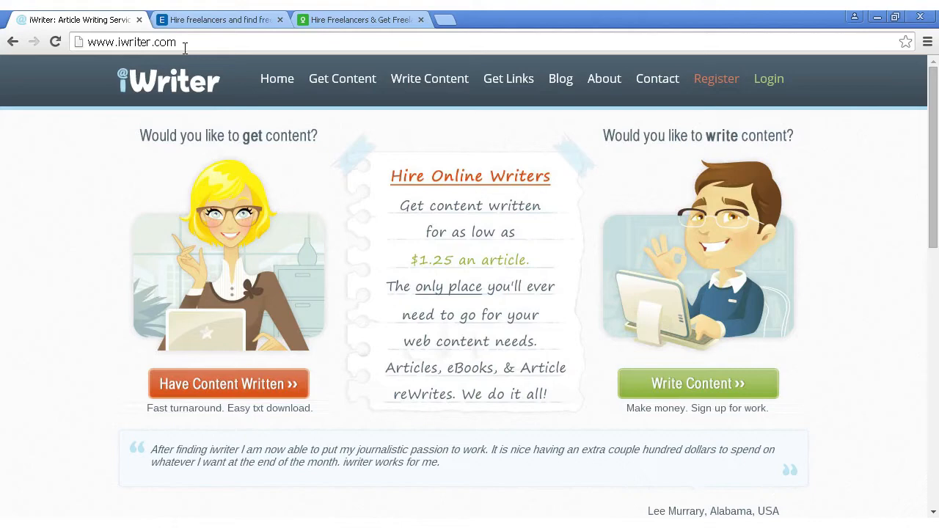
- Compare the Elance and oDesk freelancer sites in their browser tabs
{"action": "left_click", "coordinate": [220, 20]}
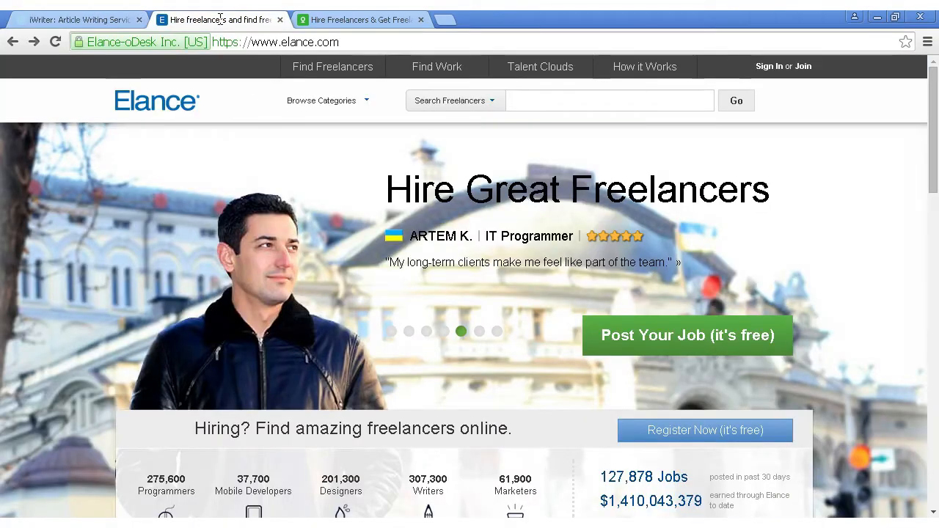
{"action": "mouse_move", "coordinate": [325, 56]}
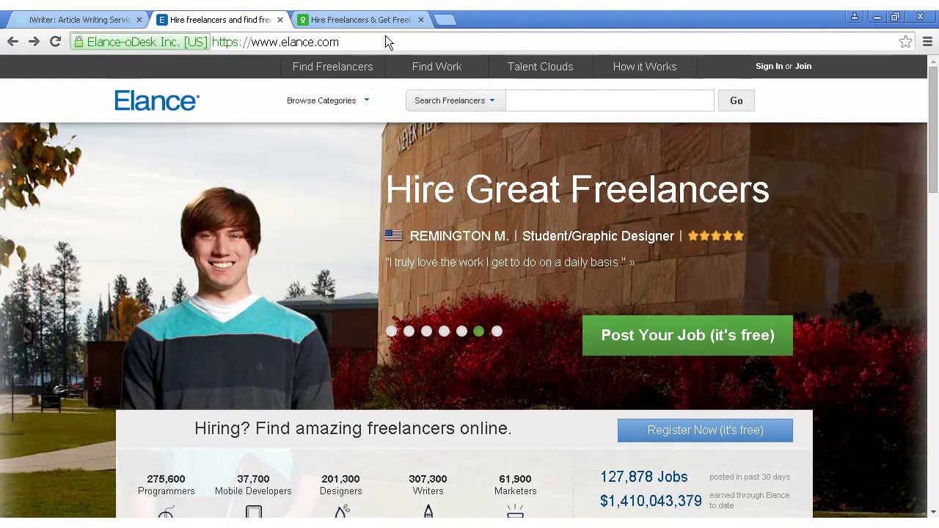
{"action": "left_click", "coordinate": [374, 21]}
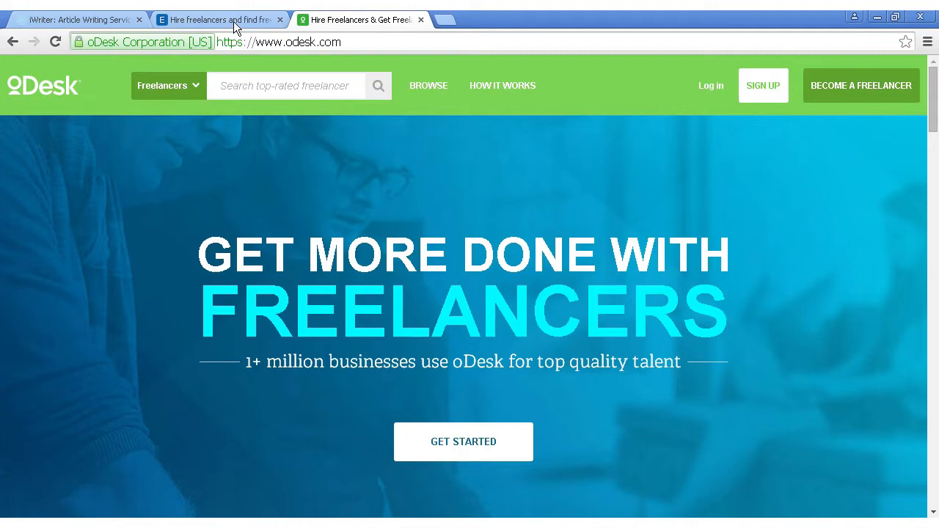
- Return to Elance and begin a new free job posting
{"action": "left_click", "coordinate": [220, 21]}
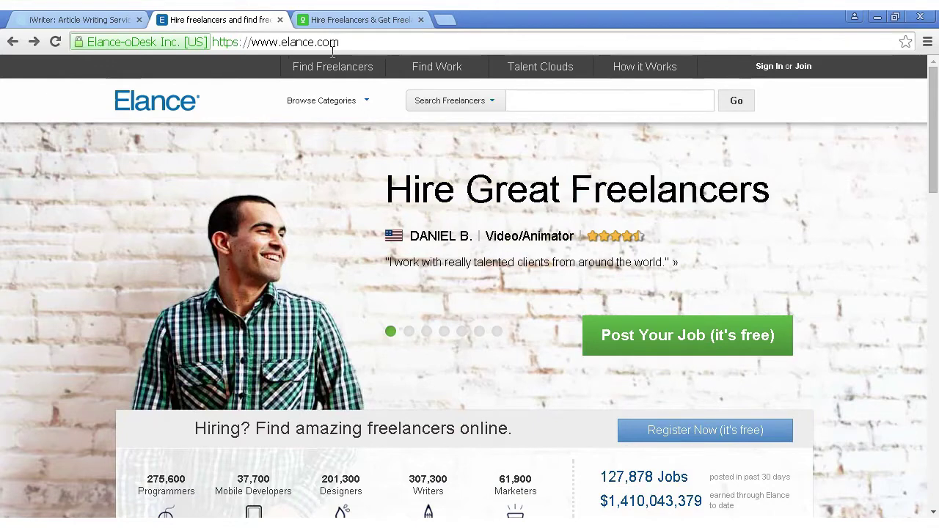
{"action": "mouse_move", "coordinate": [693, 345]}
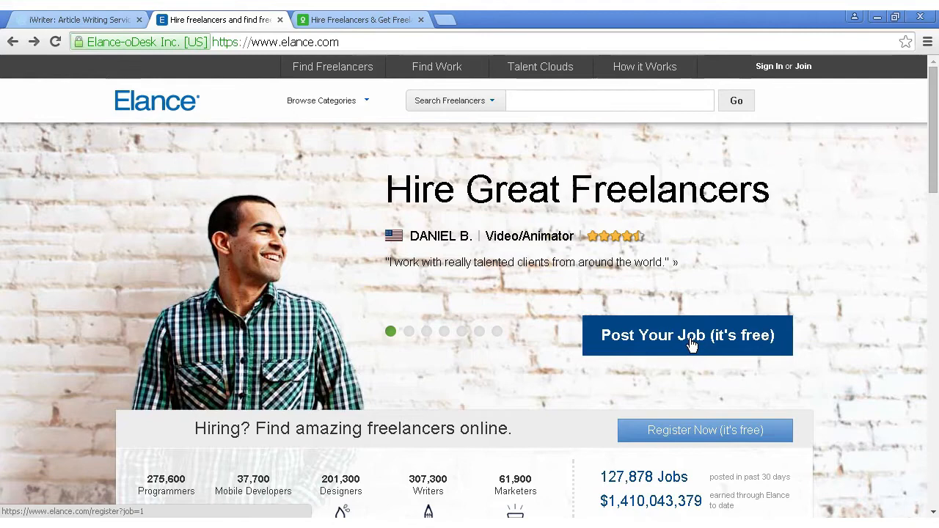
{"action": "left_click", "coordinate": [686, 335]}
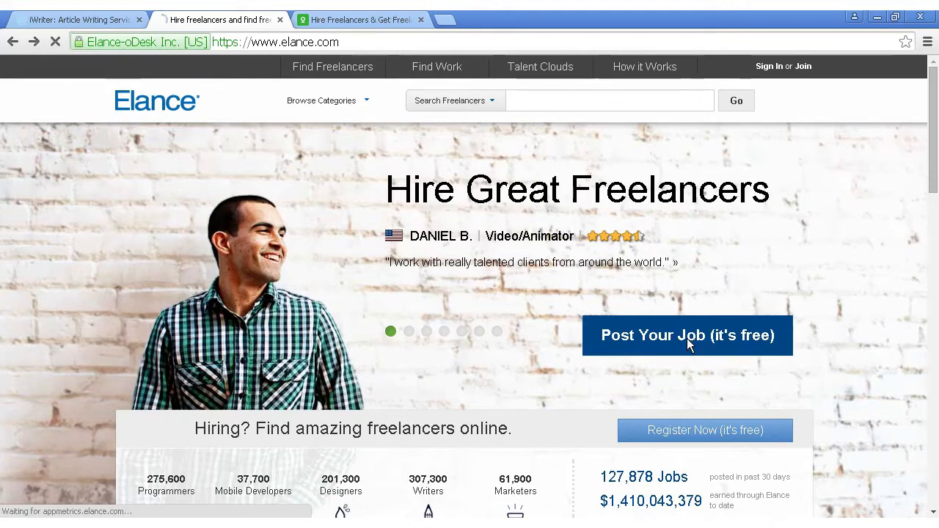
- Proceed into the free job posting flow past the Create an Account step
{"action": "left_click", "coordinate": [686, 334]}
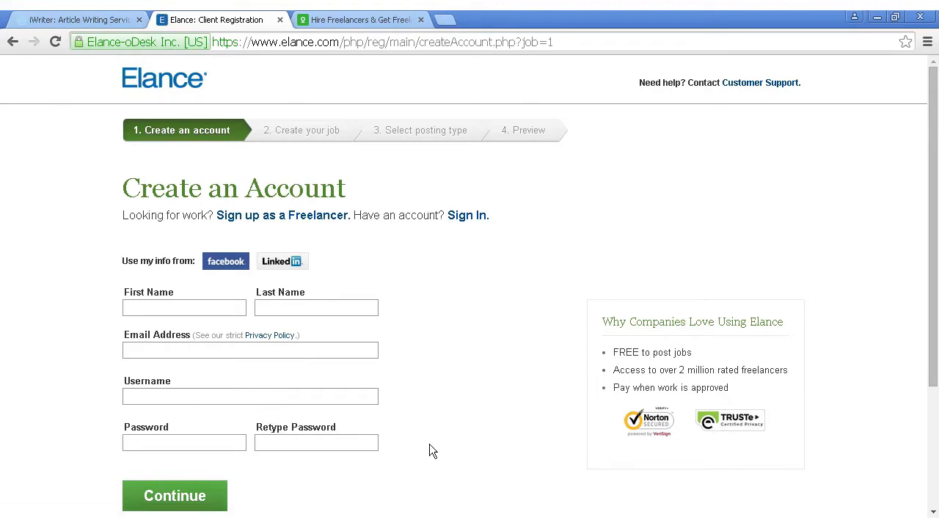
{"action": "mouse_move", "coordinate": [502, 424]}
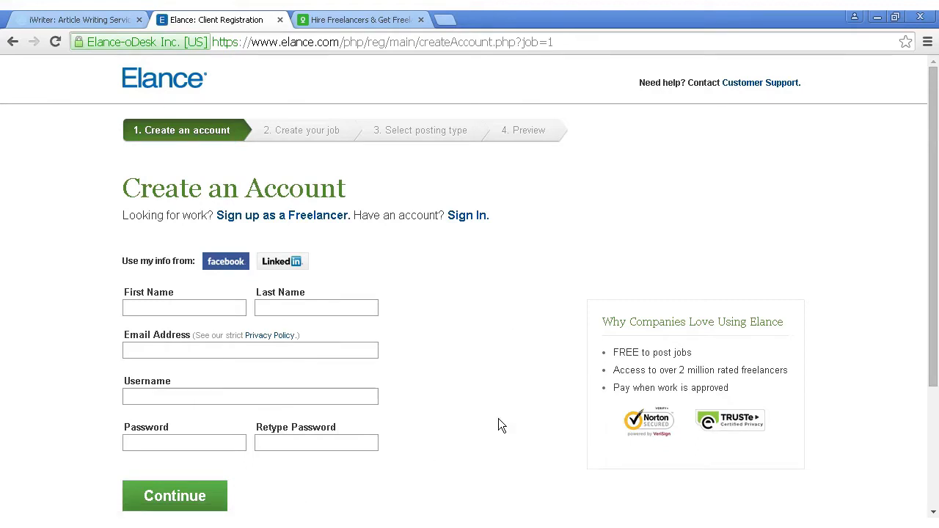
{"action": "mouse_move", "coordinate": [470, 214]}
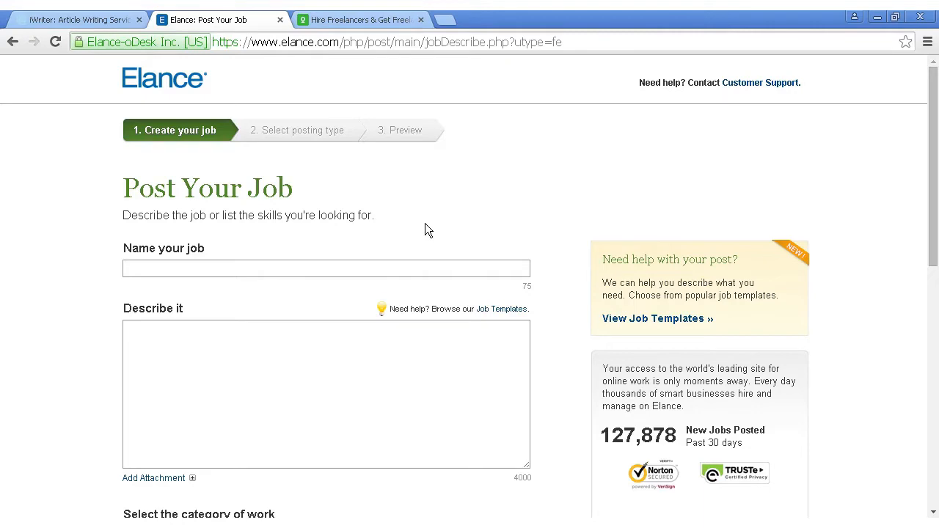
{"action": "mouse_move", "coordinate": [164, 261]}
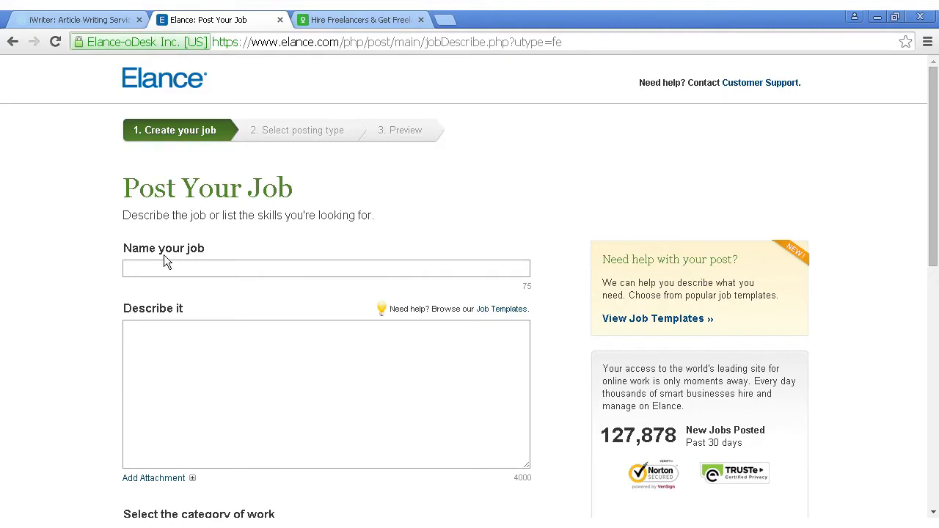
{"action": "mouse_move", "coordinate": [176, 301]}
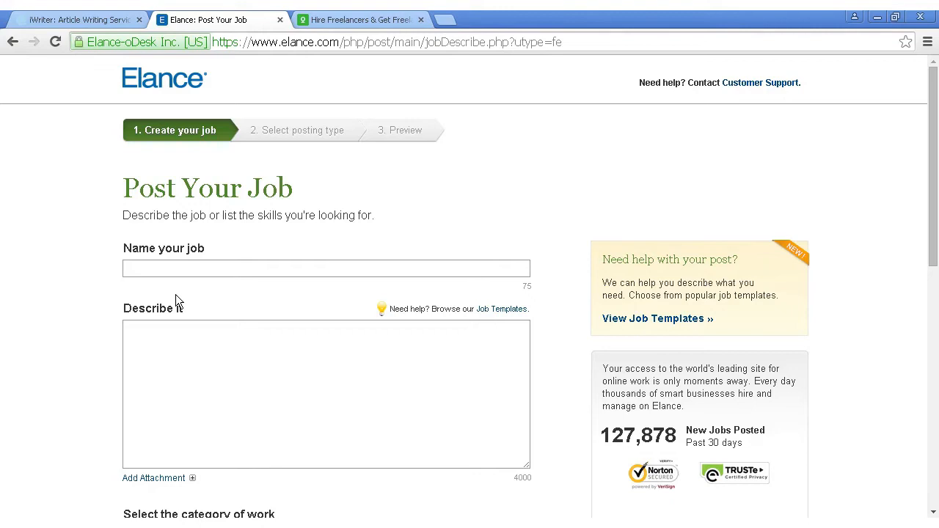
- Name the job 'Weight Loss E-book'
{"action": "left_click", "coordinate": [325, 267]}
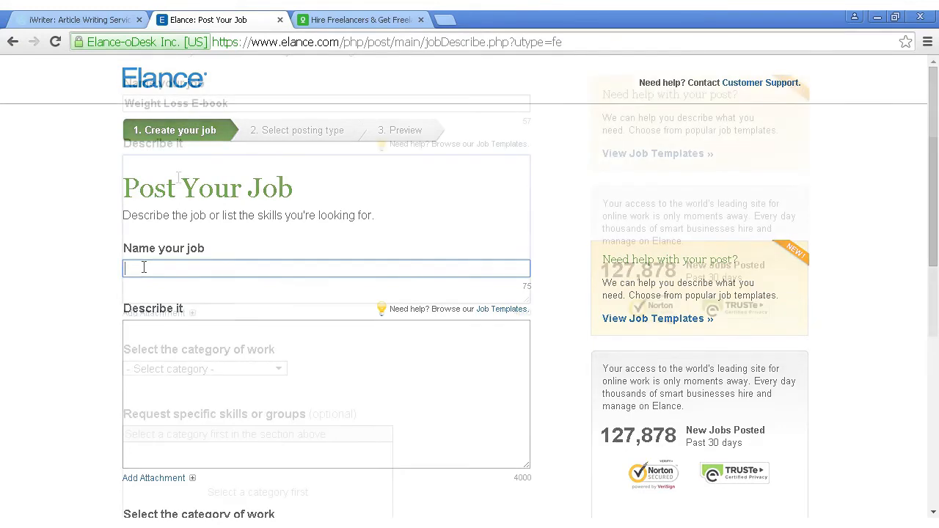
{"action": "type", "text": "Weight Loss E-book"}
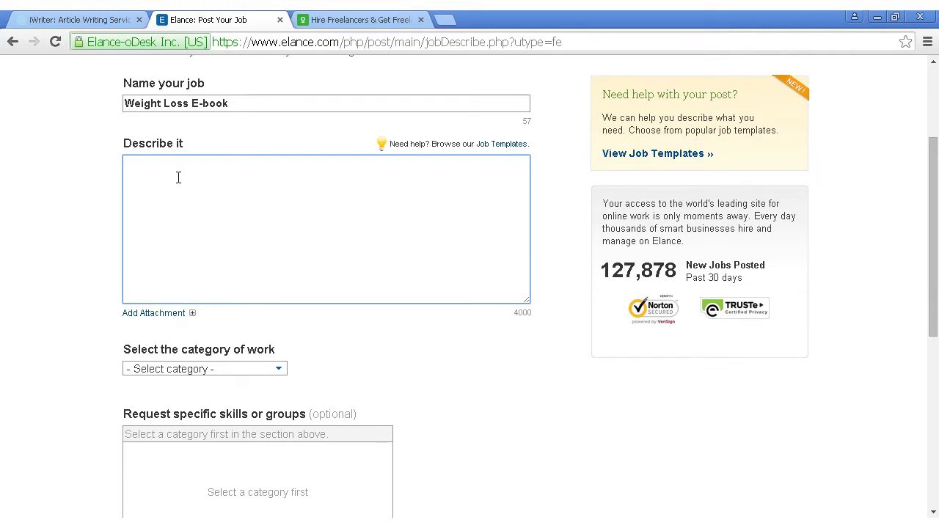
- Describe the job as 'A weight loss e-book'
{"action": "type", "text": "A weight loss e-book"}
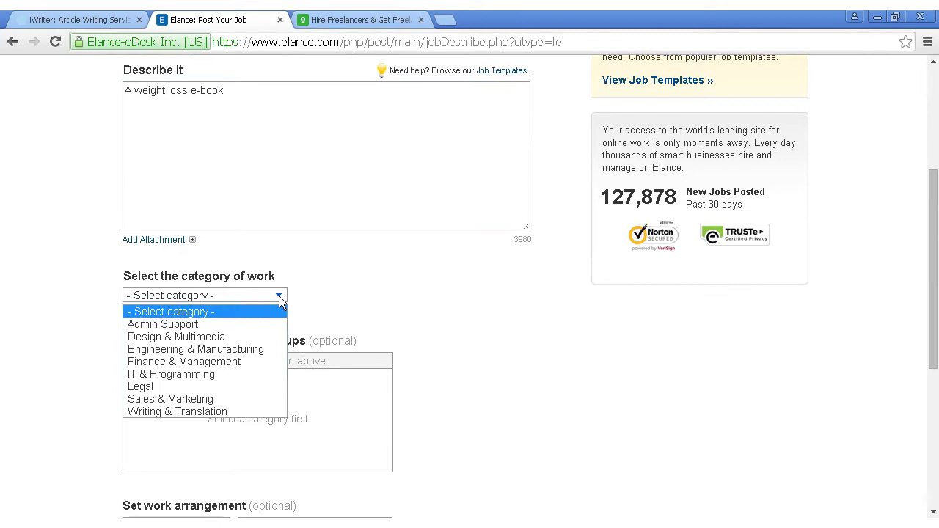
{"action": "mouse_move", "coordinate": [237, 331]}
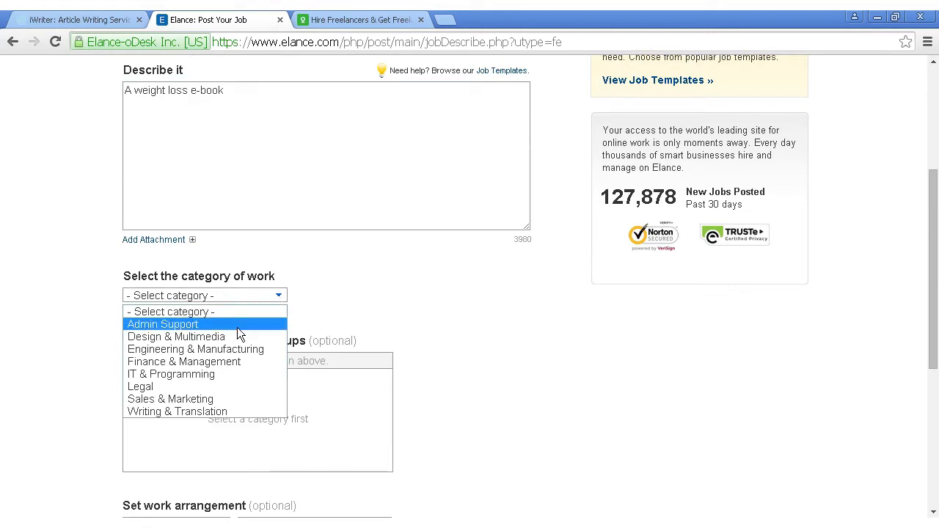
{"action": "mouse_move", "coordinate": [261, 356]}
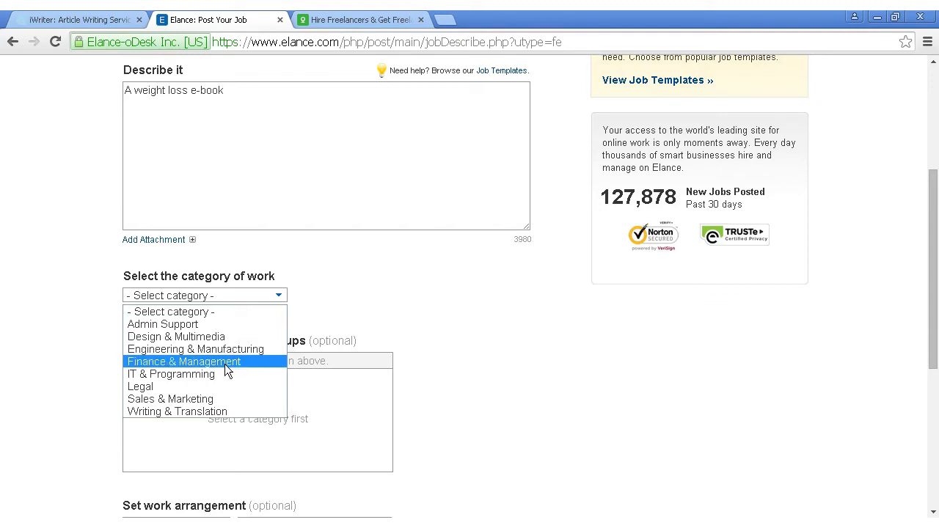
{"action": "mouse_move", "coordinate": [182, 374]}
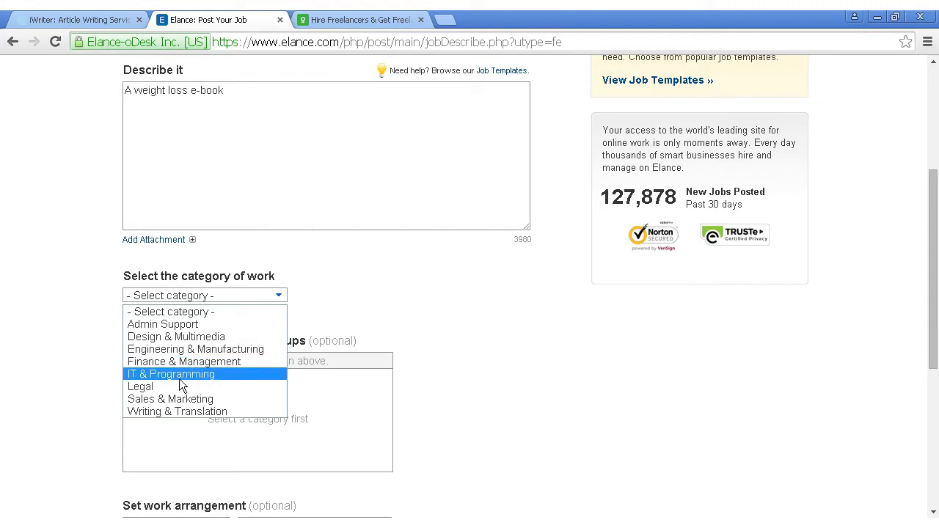
{"action": "mouse_move", "coordinate": [178, 418]}
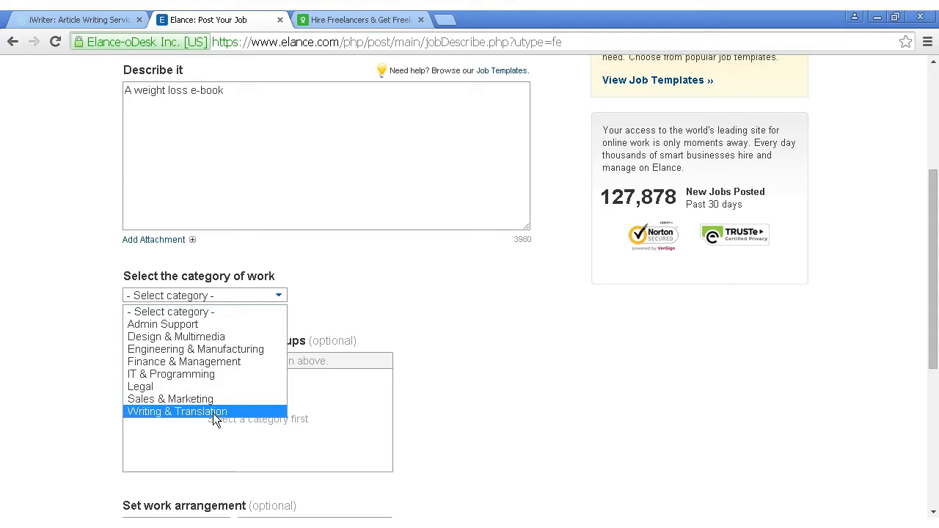
- Categorise the job under Writing & Translation > E-books and Blogs
{"action": "left_click", "coordinate": [176, 410]}
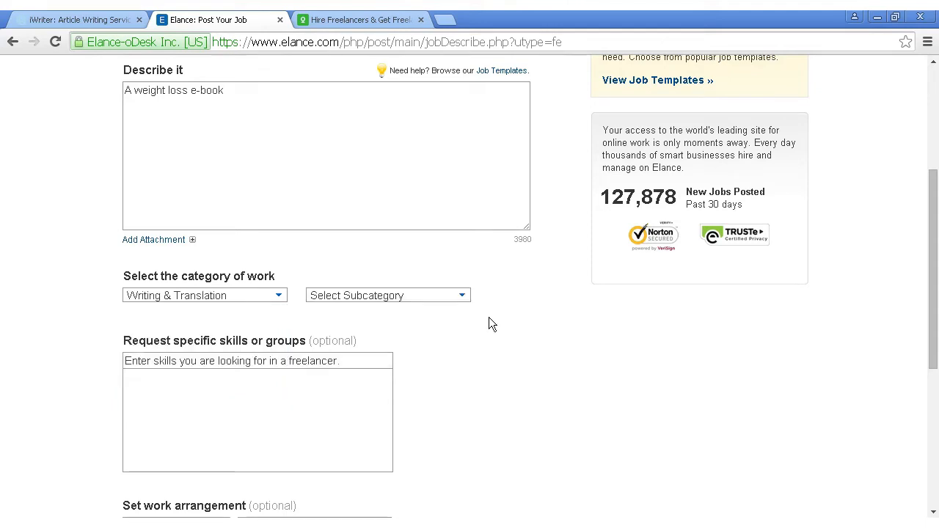
{"action": "mouse_move", "coordinate": [461, 296]}
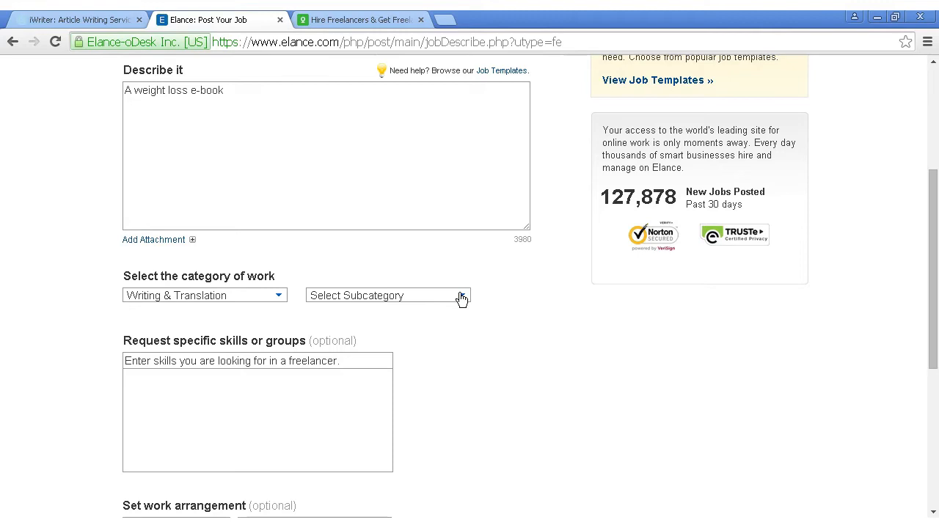
{"action": "mouse_move", "coordinate": [465, 299]}
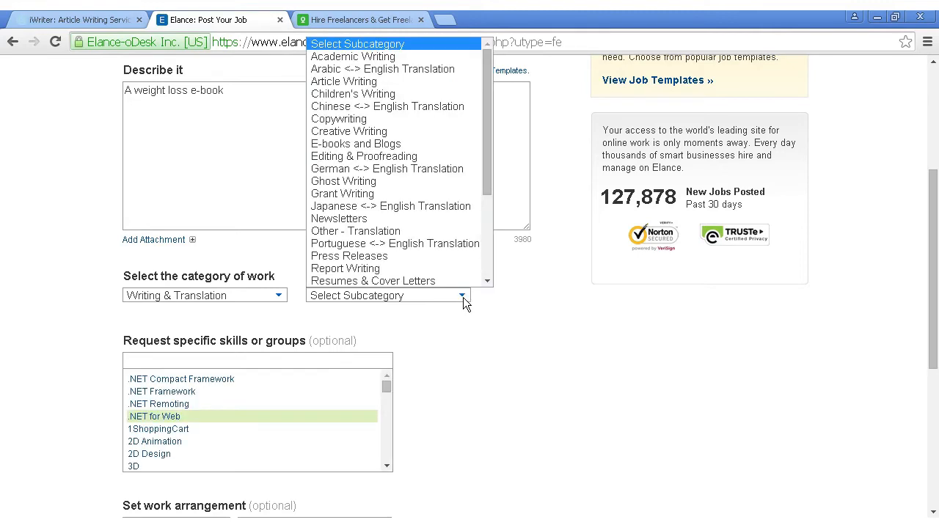
{"action": "mouse_move", "coordinate": [434, 87]}
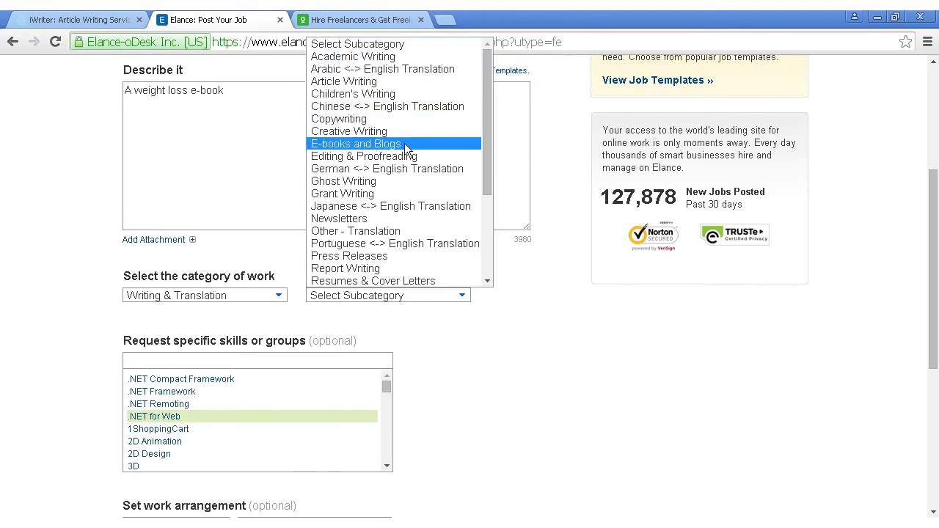
{"action": "left_click", "coordinate": [355, 144]}
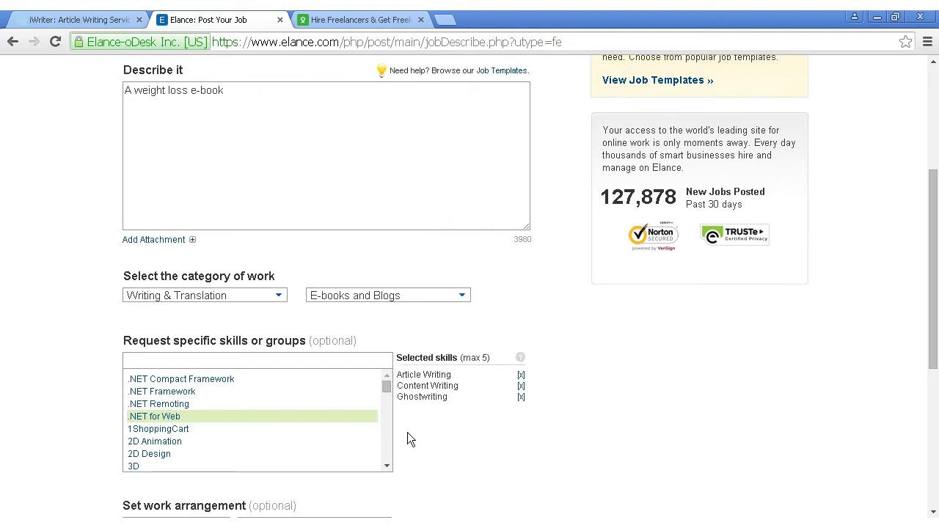
{"action": "mouse_move", "coordinate": [387, 381]}
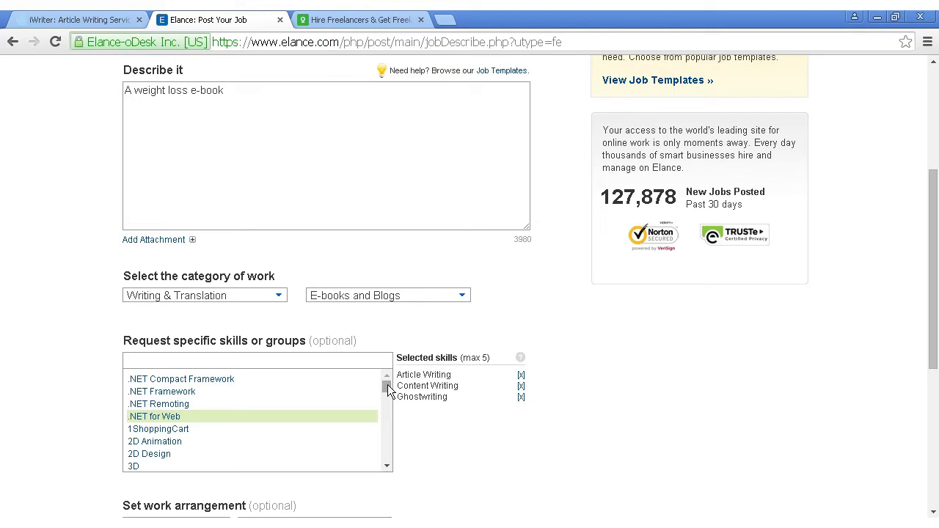
{"action": "scroll", "scroll_direction": "down", "scroll_amount": 3}
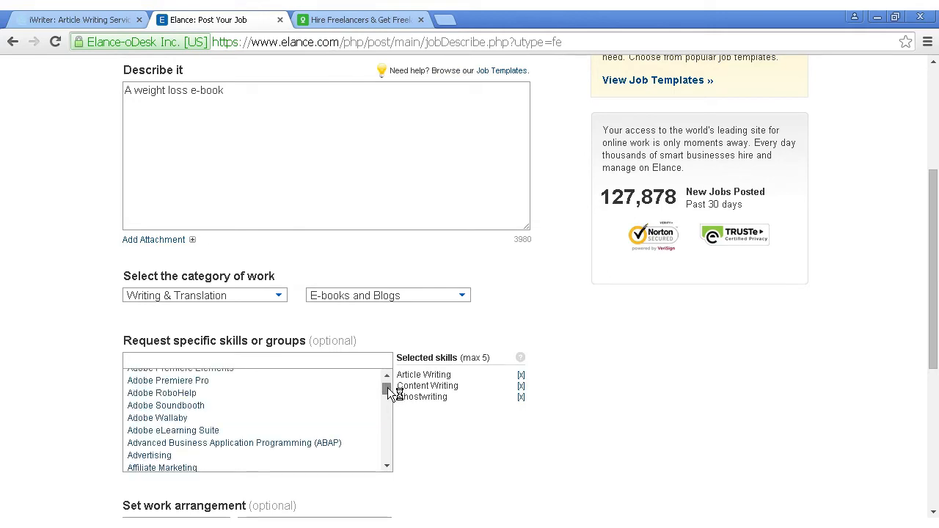
{"action": "scroll", "scroll_direction": "down", "scroll_amount": 3}
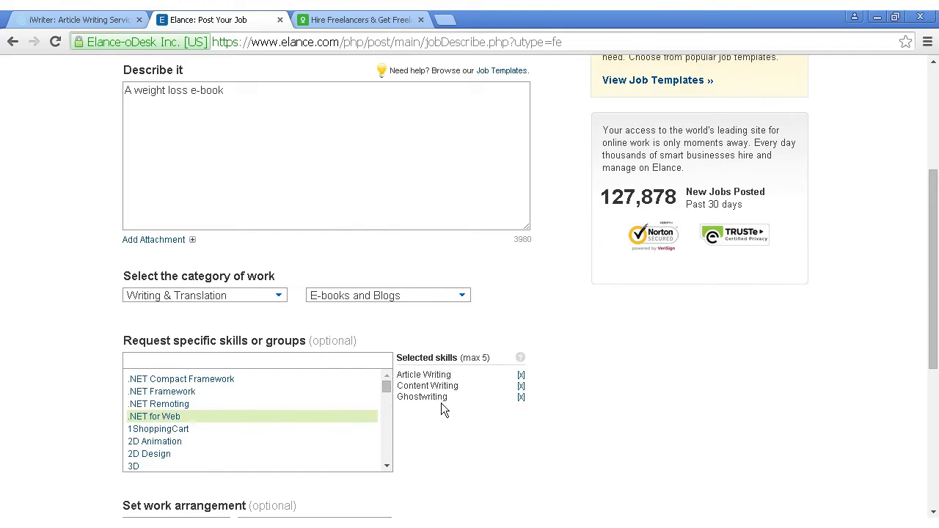
{"action": "scroll", "scroll_direction": "down", "scroll_amount": 3}
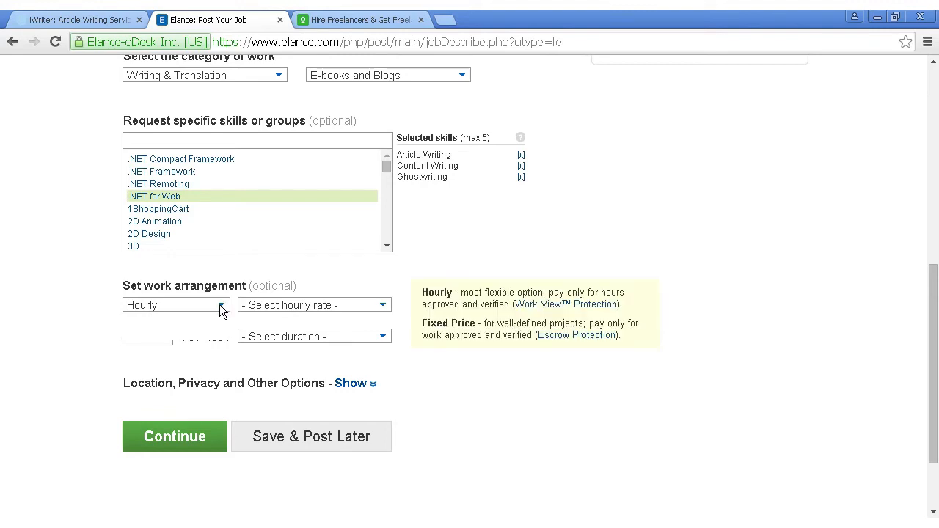
- Make the work arrangement Fixed price with a budget of Less than $500
{"action": "left_click", "coordinate": [176, 303]}
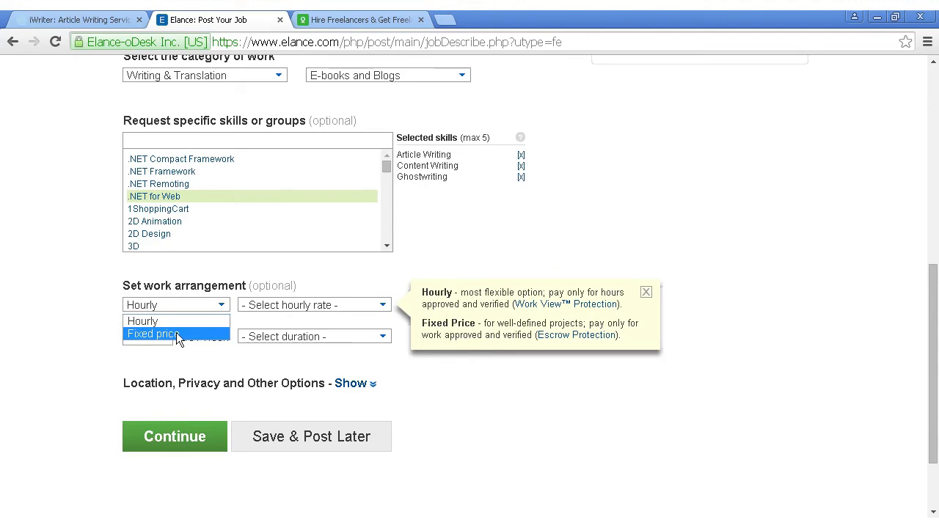
{"action": "left_click", "coordinate": [152, 335]}
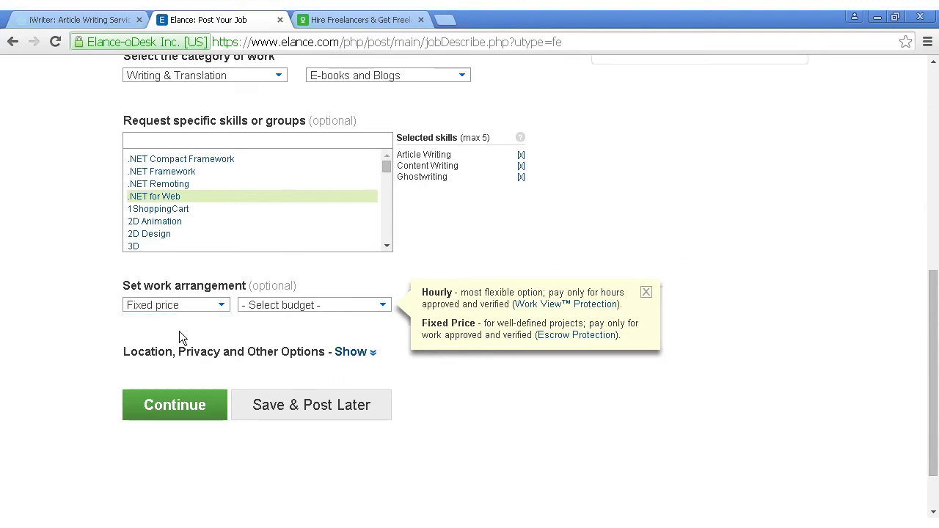
{"action": "mouse_move", "coordinate": [382, 317]}
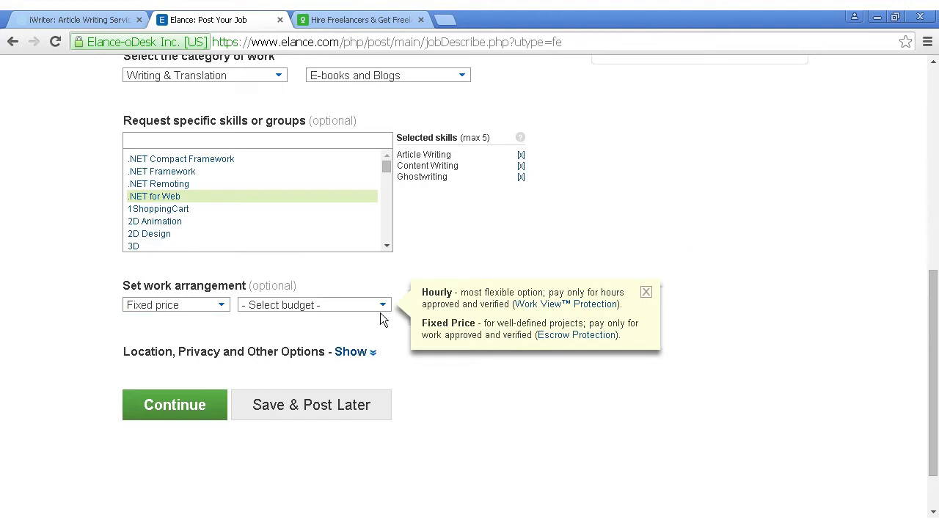
{"action": "left_click", "coordinate": [314, 304]}
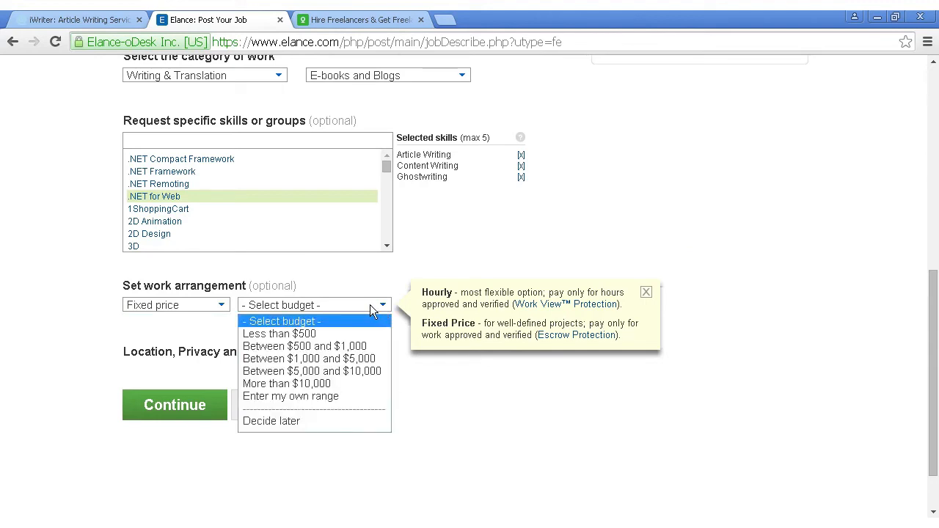
{"action": "mouse_move", "coordinate": [303, 384]}
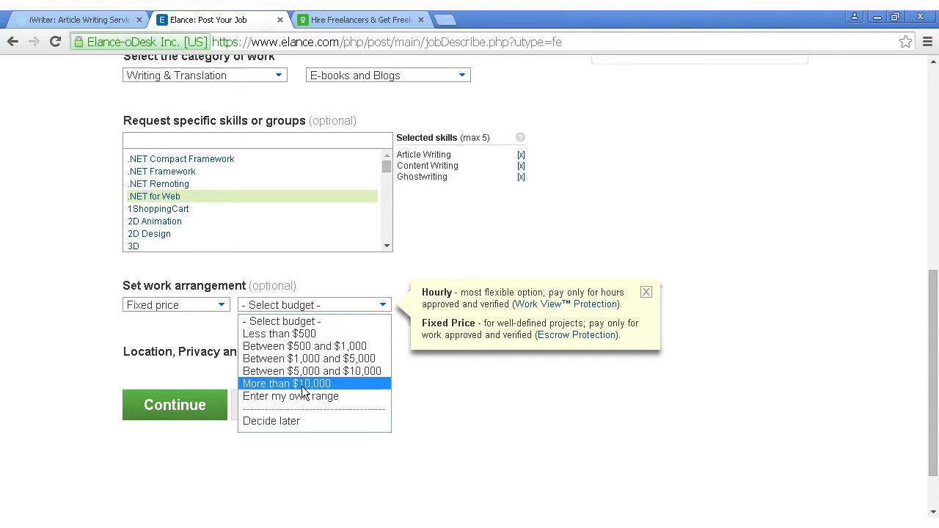
{"action": "mouse_move", "coordinate": [320, 334]}
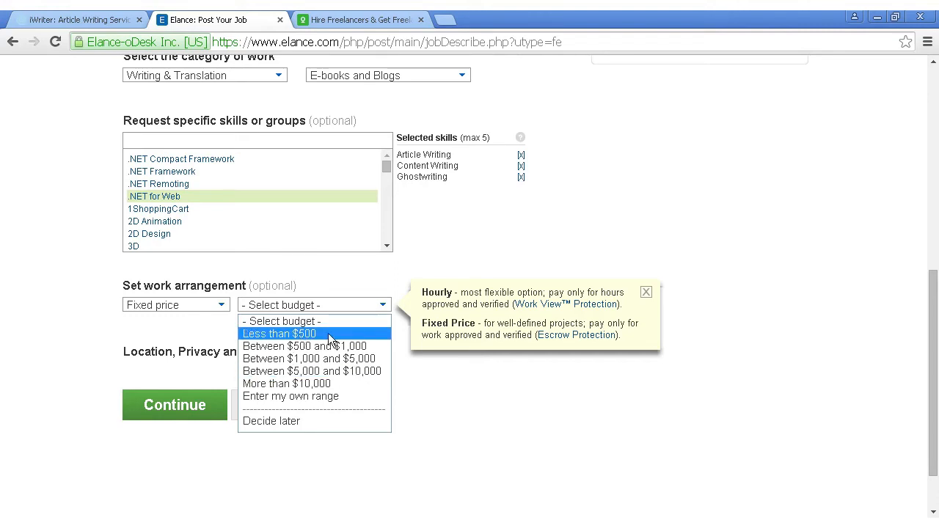
{"action": "left_click", "coordinate": [279, 332]}
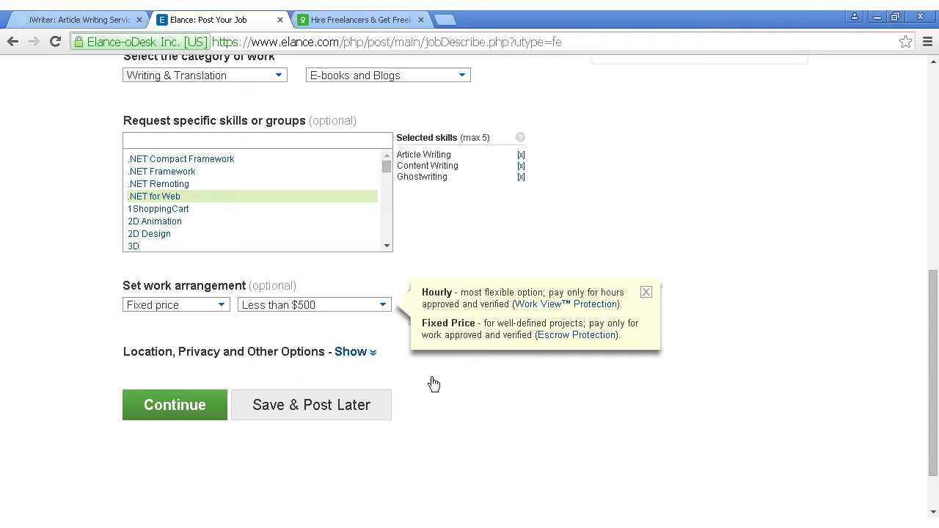
{"action": "left_click", "coordinate": [645, 290]}
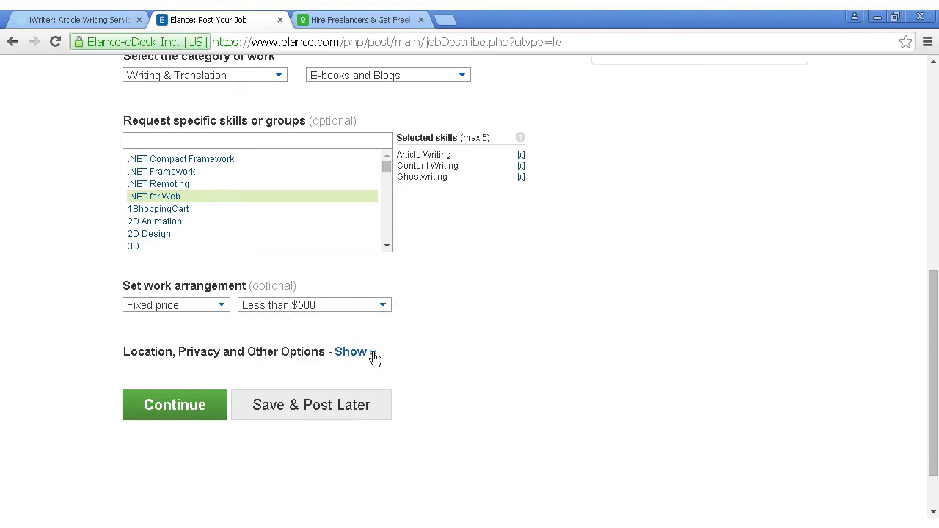
- Expand Location, Privacy and Other Options to review public visibility and 15-day posting
{"action": "left_click", "coordinate": [350, 352]}
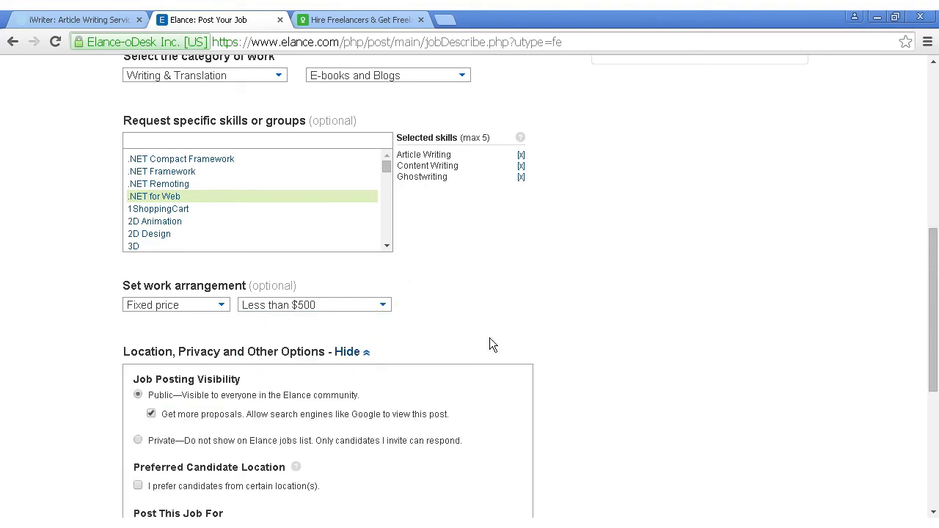
{"action": "scroll", "scroll_direction": "down", "scroll_amount": 3}
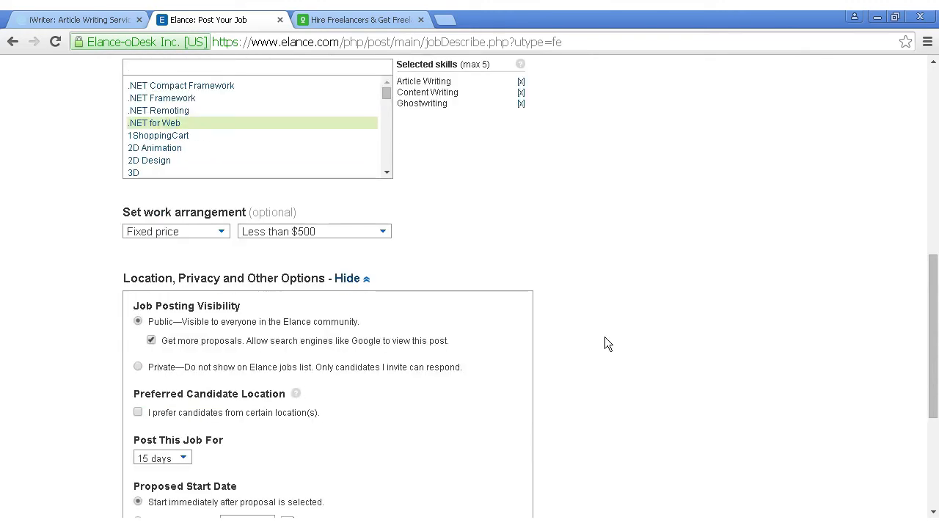
{"action": "scroll", "scroll_direction": "down", "scroll_amount": 3}
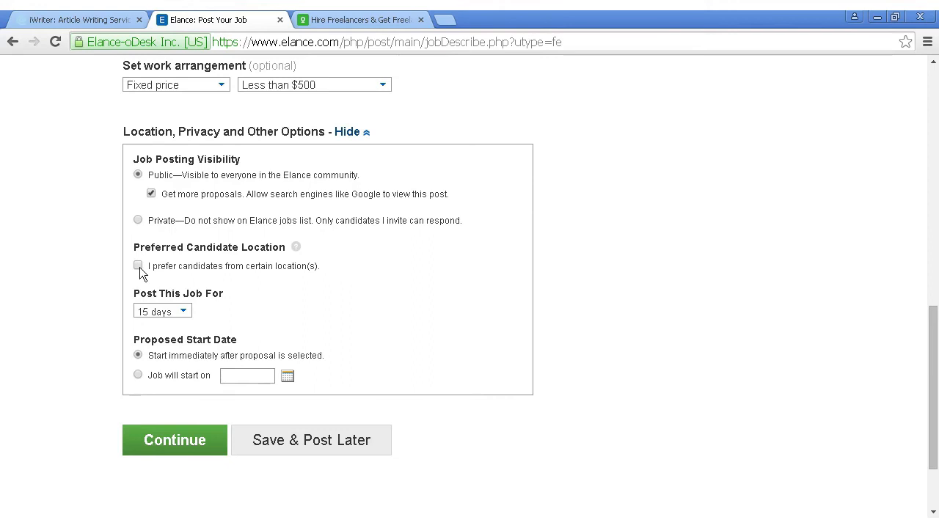
{"action": "mouse_move", "coordinate": [189, 317]}
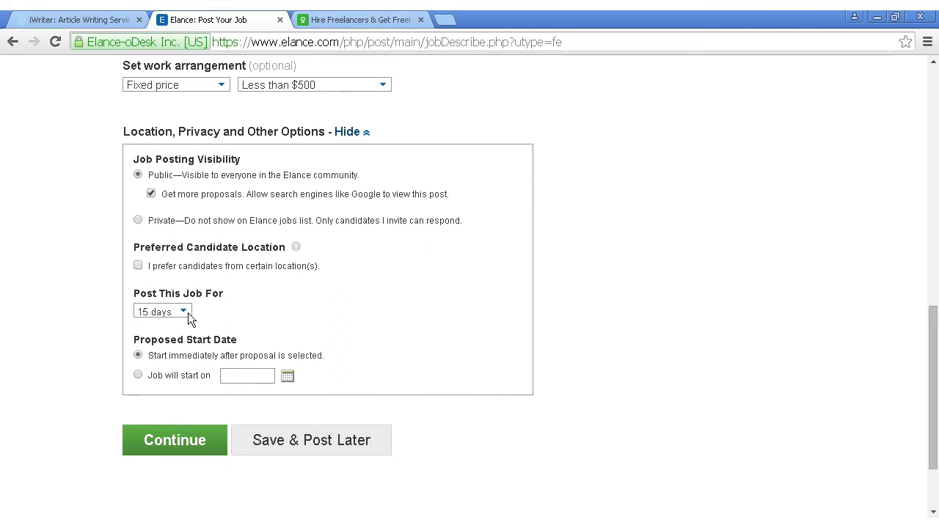
{"action": "mouse_move", "coordinate": [345, 378]}
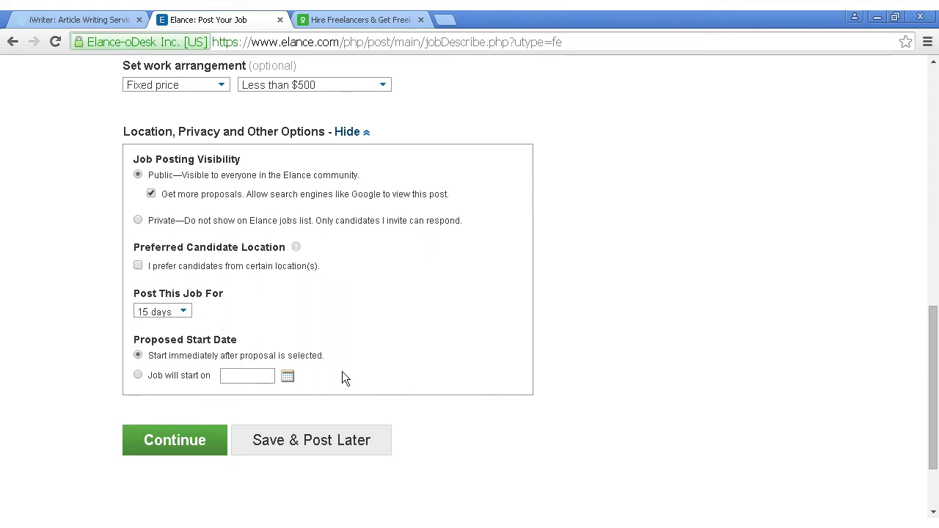
{"action": "mouse_move", "coordinate": [370, 399]}
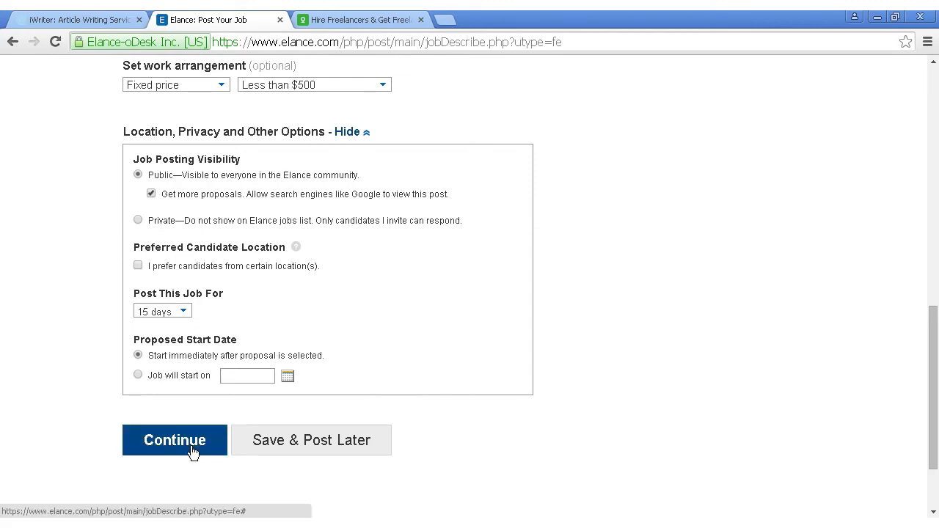
- Continue past job details and select the Basic (Free) posting type
{"action": "left_click", "coordinate": [174, 440]}
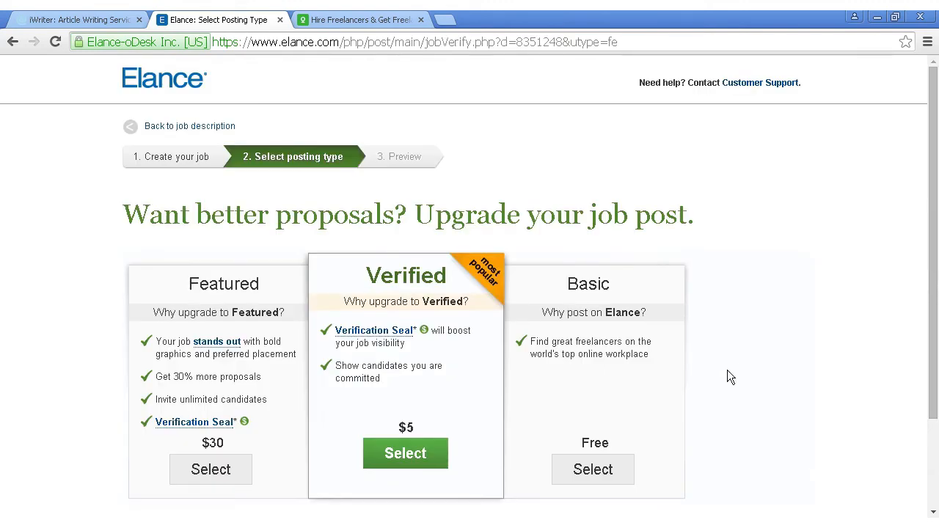
{"action": "mouse_move", "coordinate": [367, 376]}
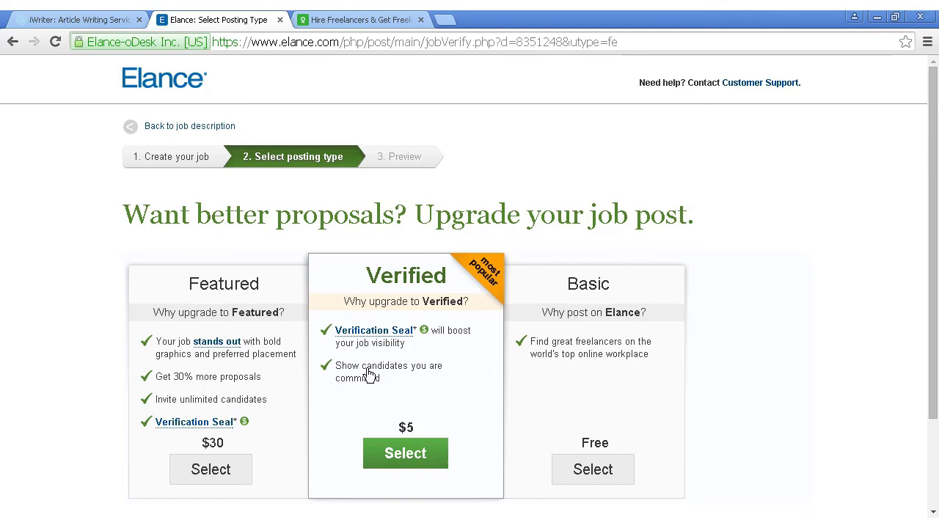
{"action": "mouse_move", "coordinate": [565, 317]}
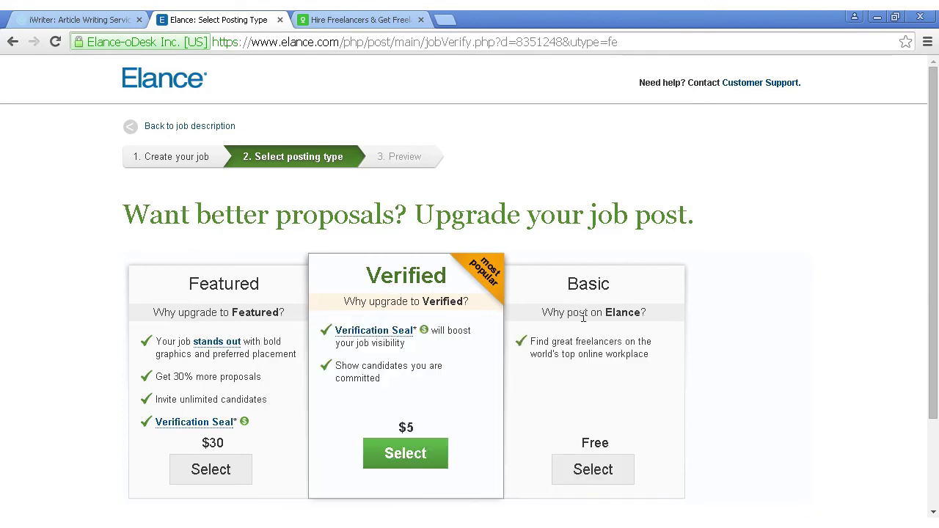
{"action": "mouse_move", "coordinate": [812, 381]}
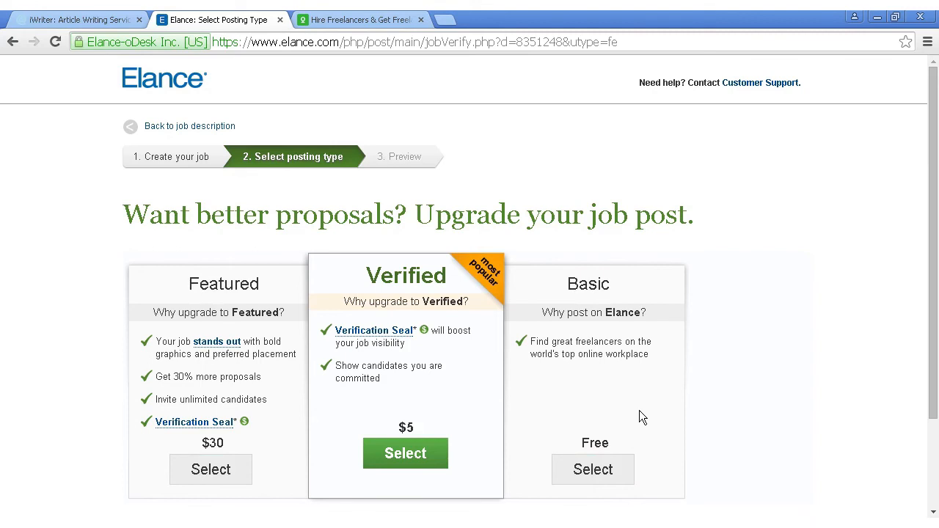
{"action": "mouse_move", "coordinate": [763, 396]}
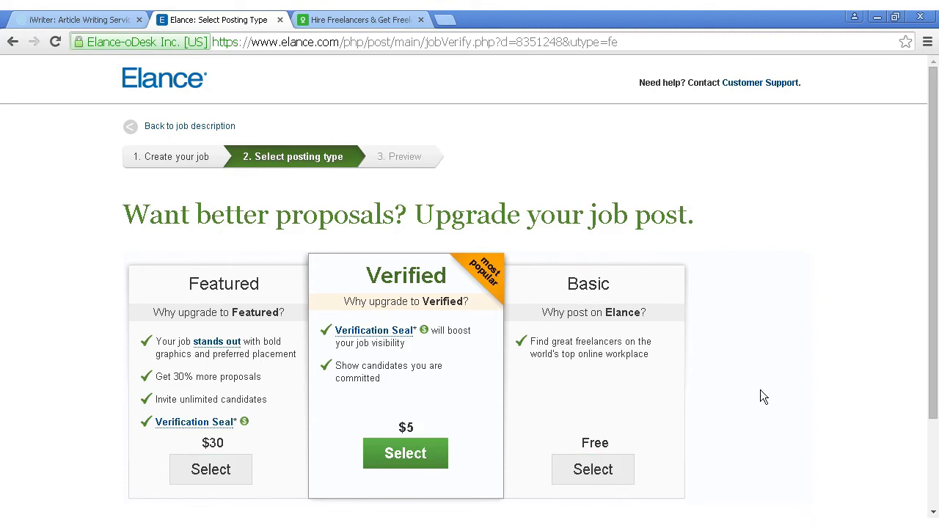
{"action": "mouse_move", "coordinate": [593, 469]}
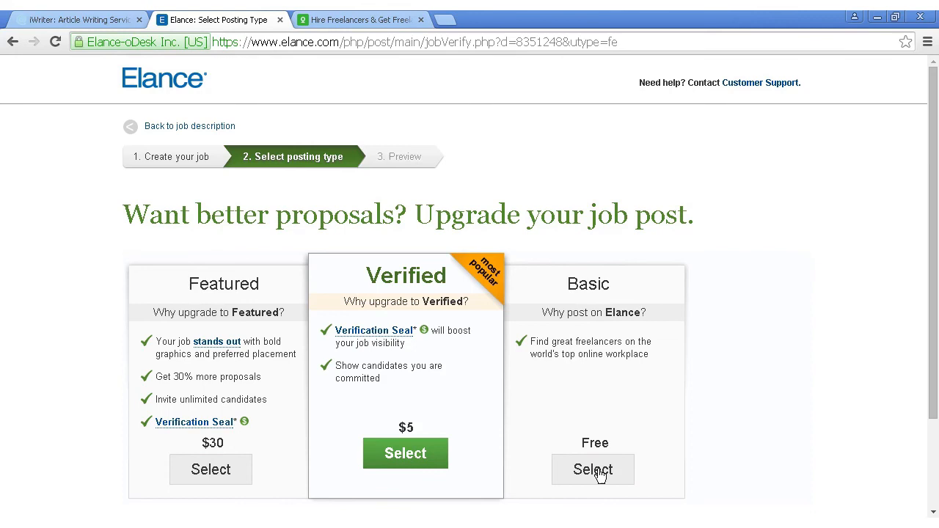
{"action": "left_click", "coordinate": [592, 469]}
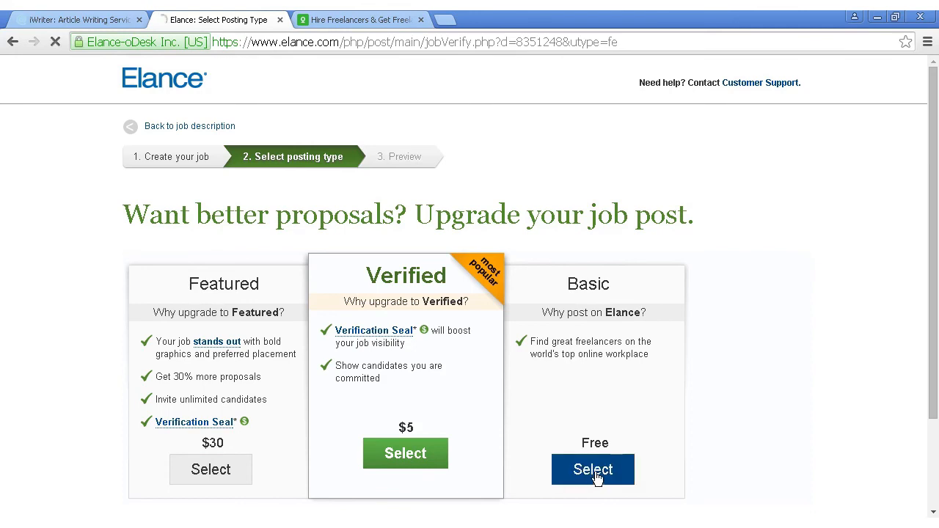
{"action": "left_click", "coordinate": [594, 469]}
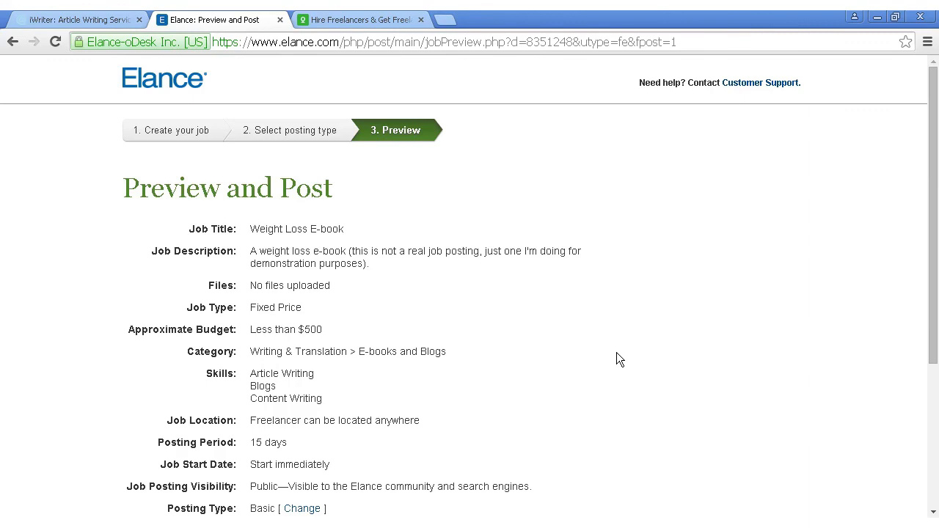
- Scroll through the Preview and Post summary down to the Post This Job button
{"action": "scroll", "scroll_direction": "down", "scroll_amount": 3}
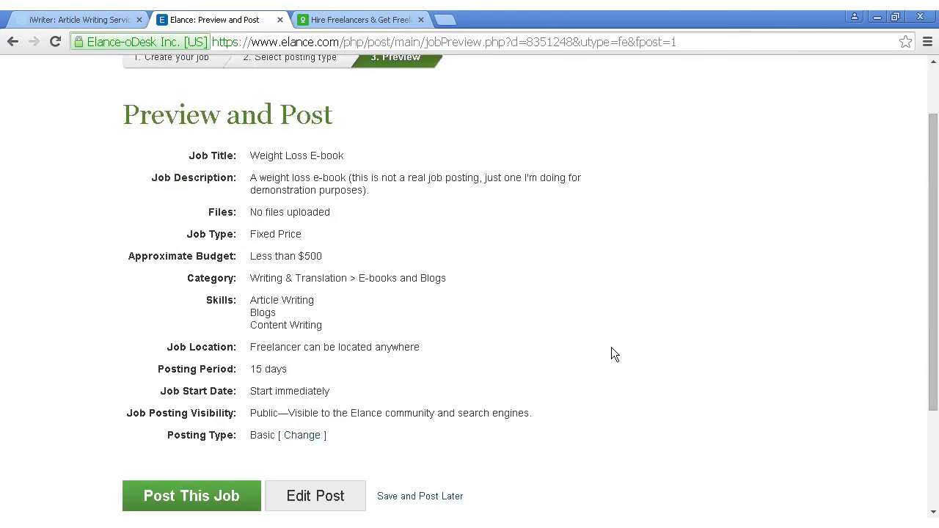
{"action": "scroll", "scroll_direction": "down", "scroll_amount": 3}
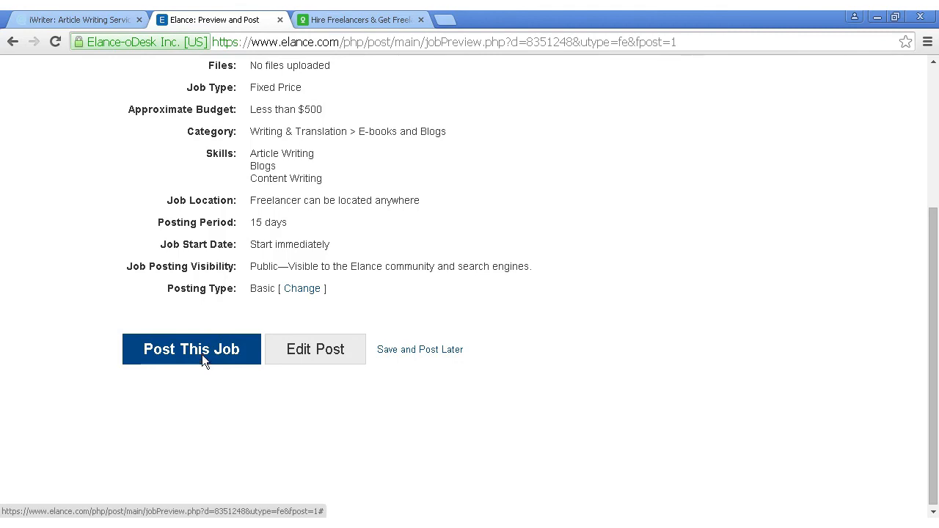
{"action": "mouse_move", "coordinate": [197, 353]}
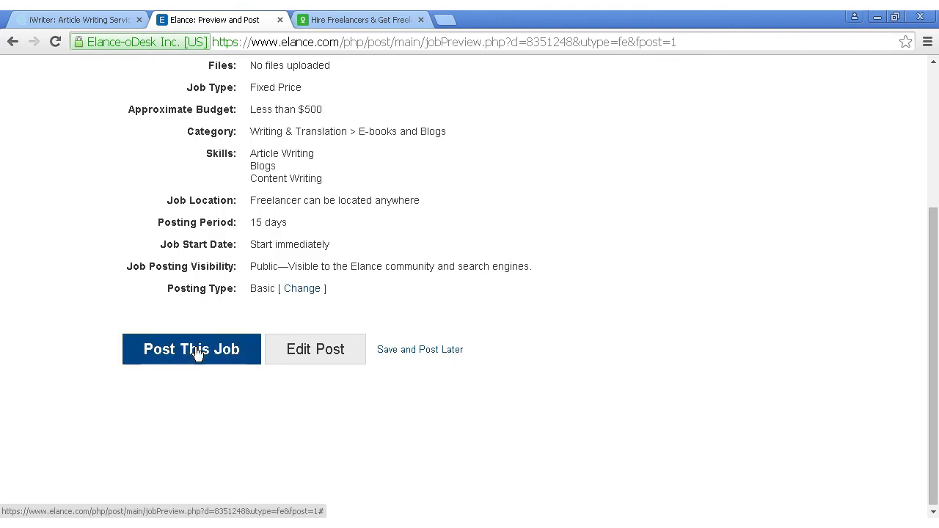